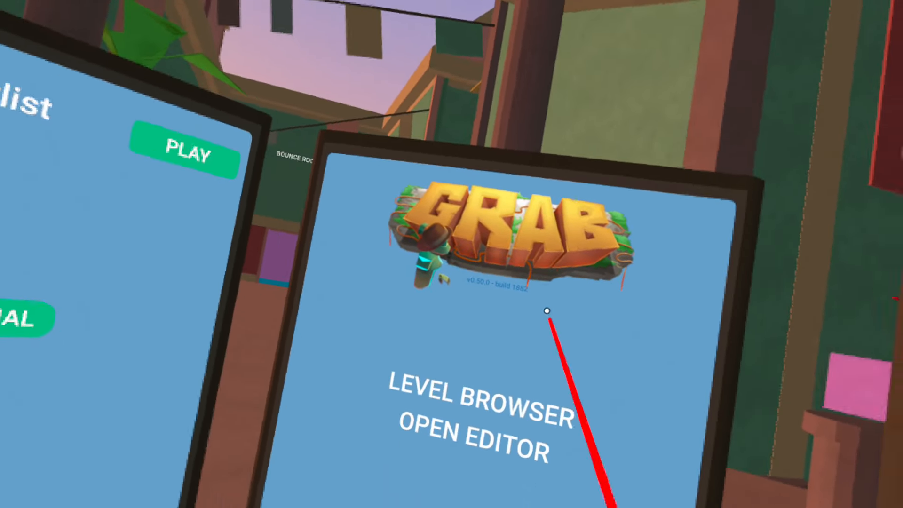
Open the level browser and enter the Verified Levels collection
click(470, 399)
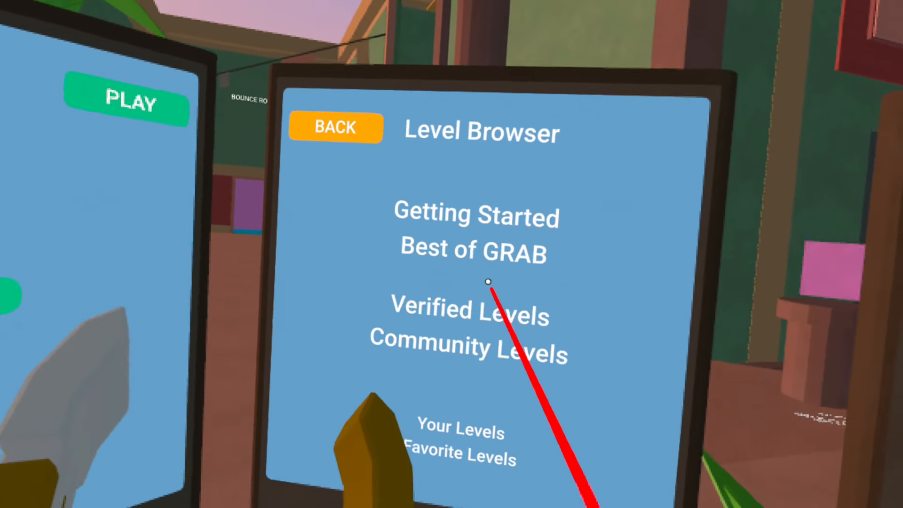
click(466, 310)
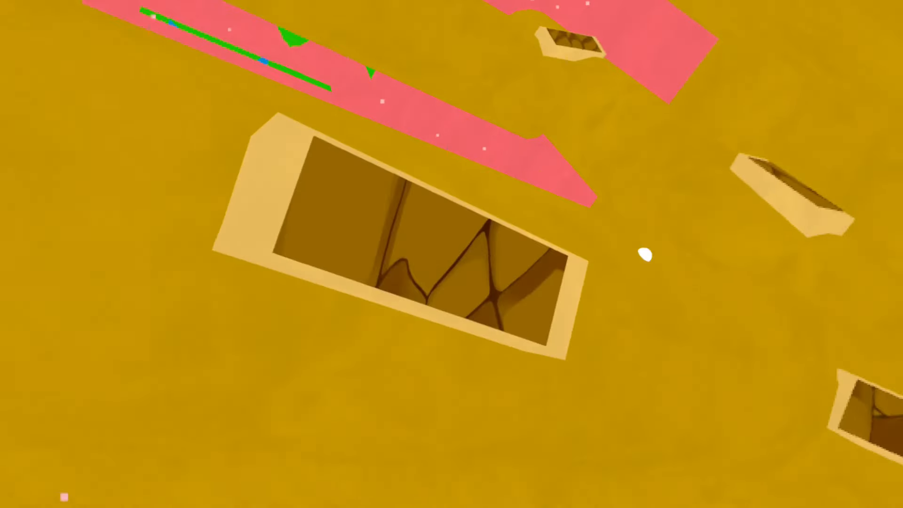
mouse_move(452, 254)
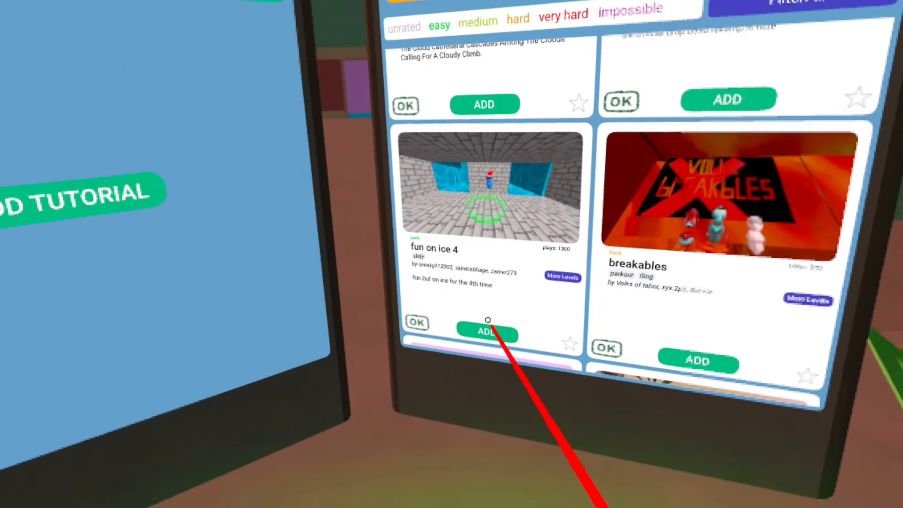
Add the 'fun on ice 4' level card to the play queue
click(487, 331)
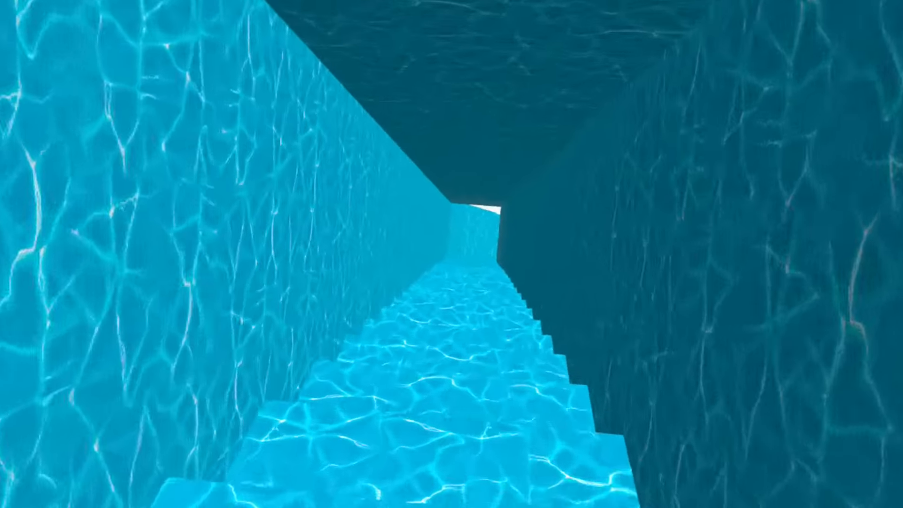
mouse_move(451, 254)
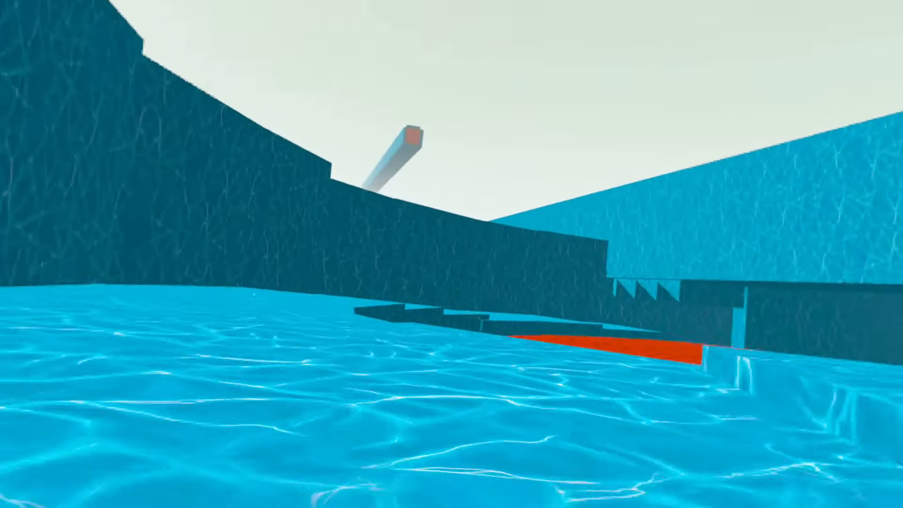
mouse_move(451, 254)
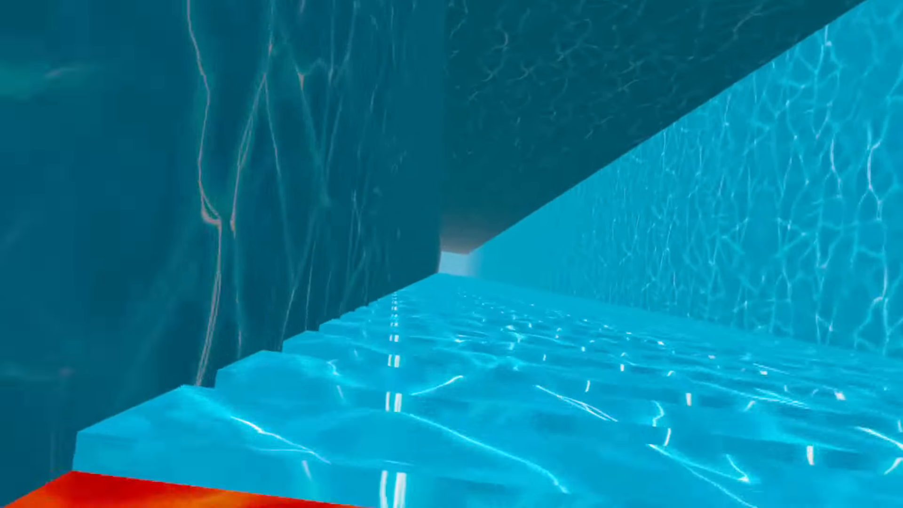
mouse_move(452, 254)
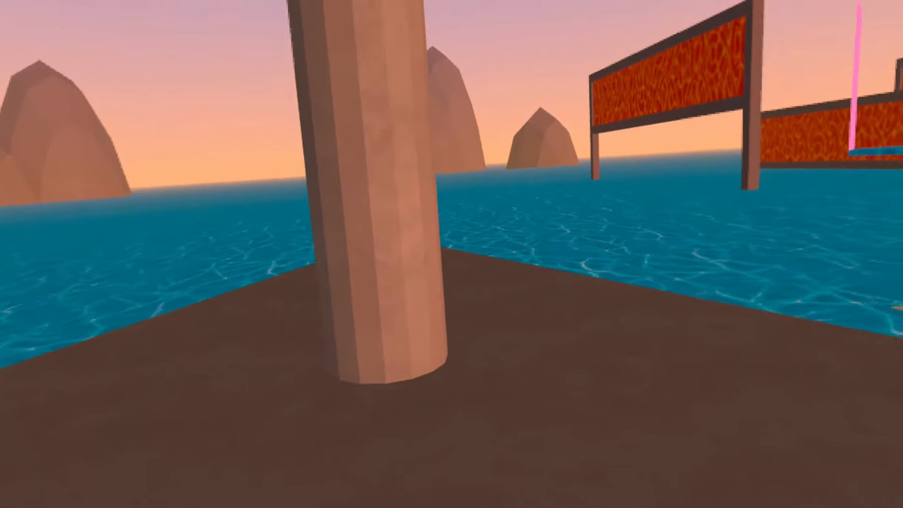
mouse_move(451, 254)
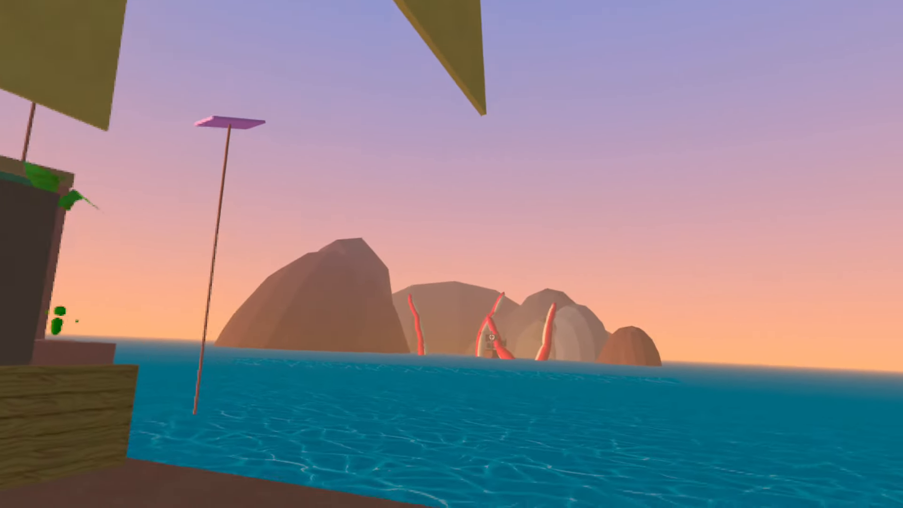